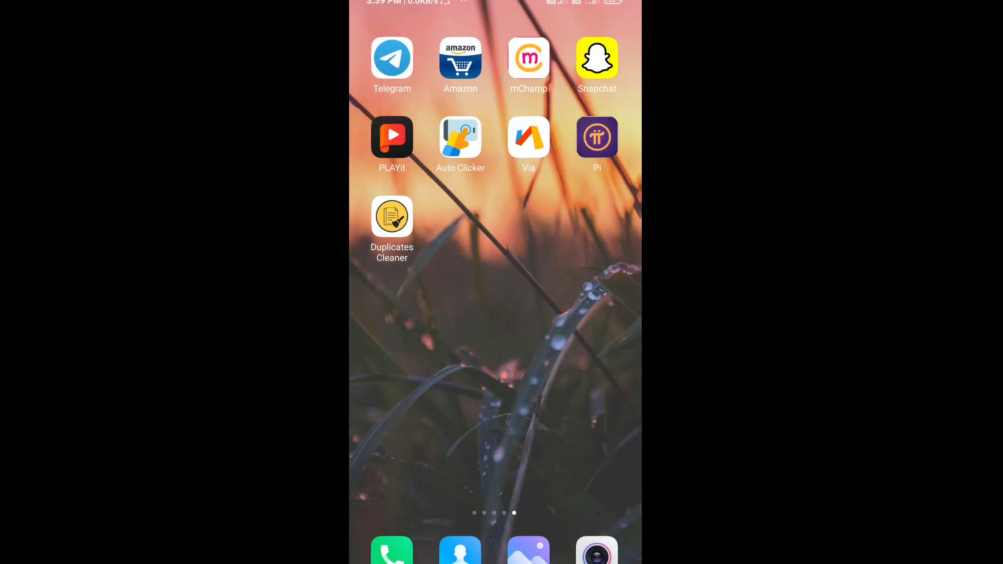
Move the Duplicates Cleaner icon lower, toward the middle of the home screen
left_click_drag(392, 218, 487, 367)
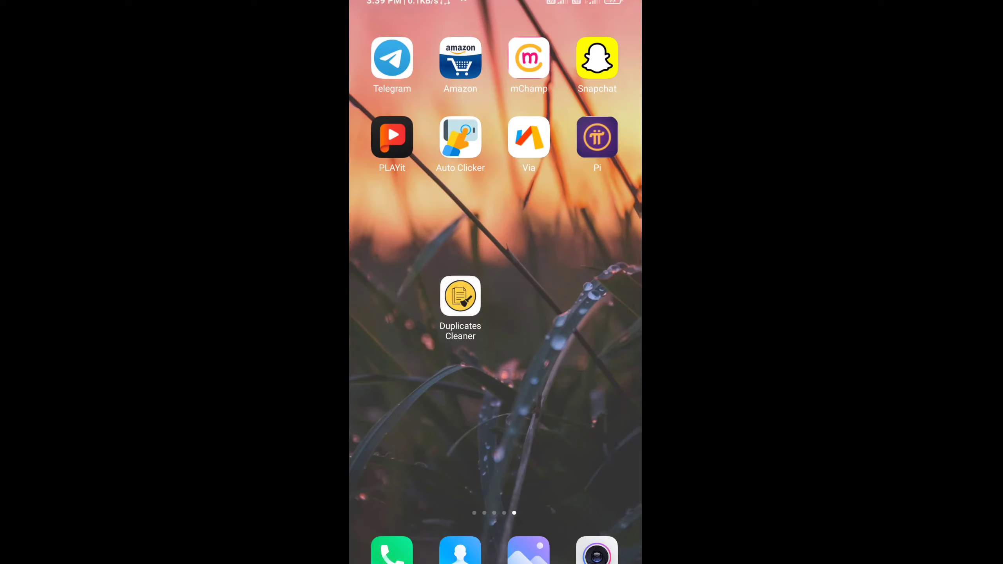
Launch Duplicates Cleaner and start a duplicate image scan, triggering the media access request
left_click(460, 295)
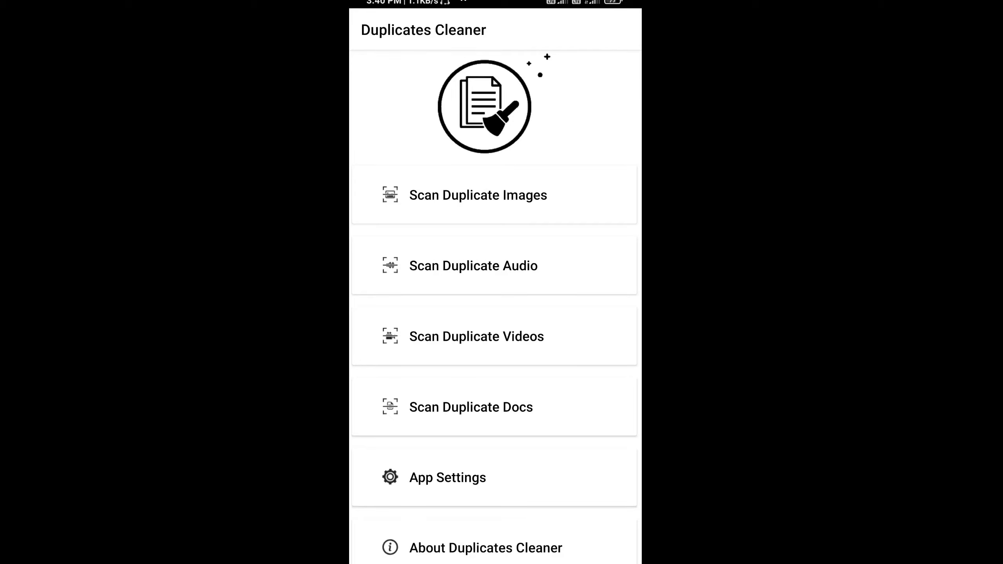
left_click(478, 196)
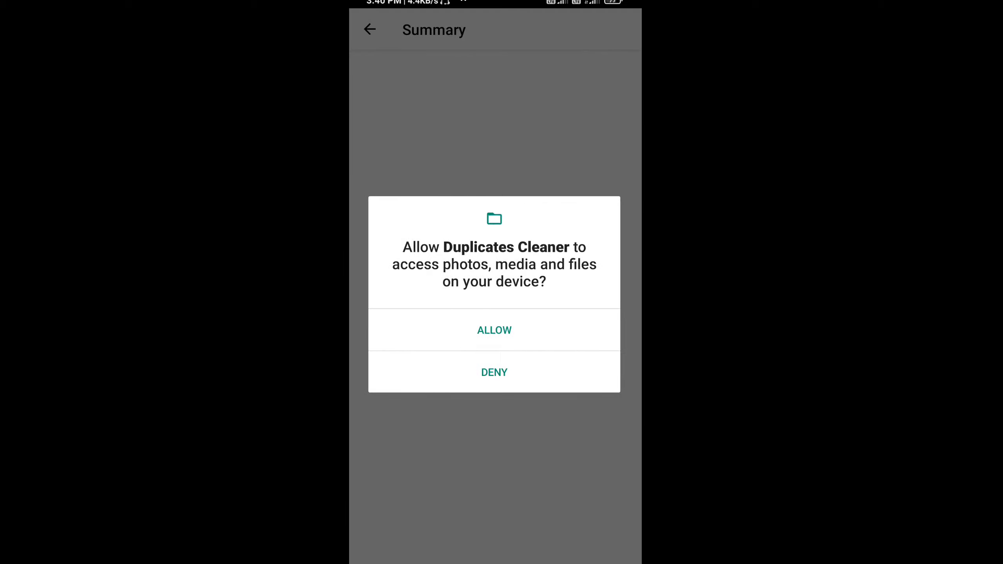
Allow access so duplicates for 36 files are listed, then return to start analyzing again
left_click(493, 330)
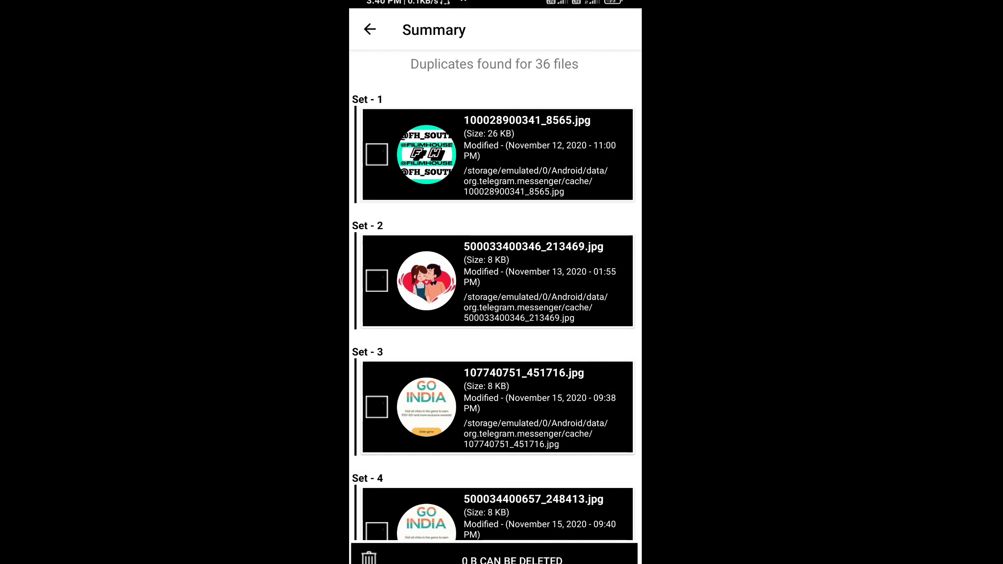
left_click(370, 30)
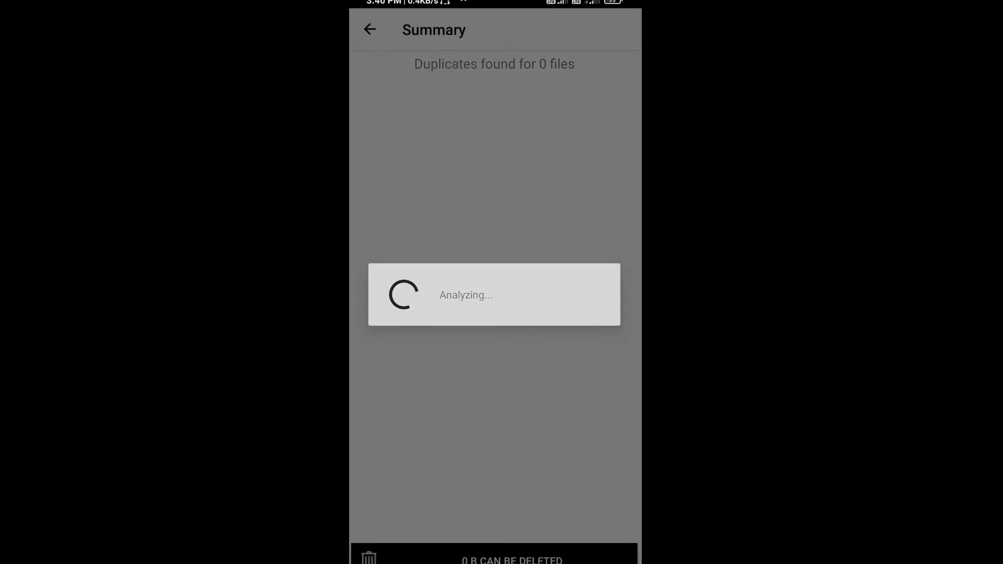
Run a duplicate video scan, finding 2 sets with 13.9 MB deletable
left_click(370, 29)
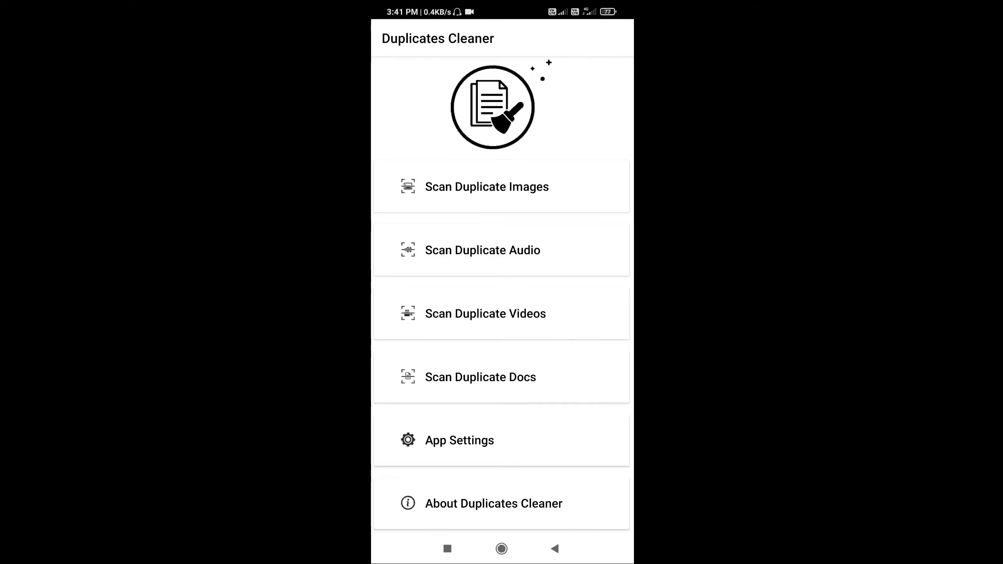
left_click(485, 313)
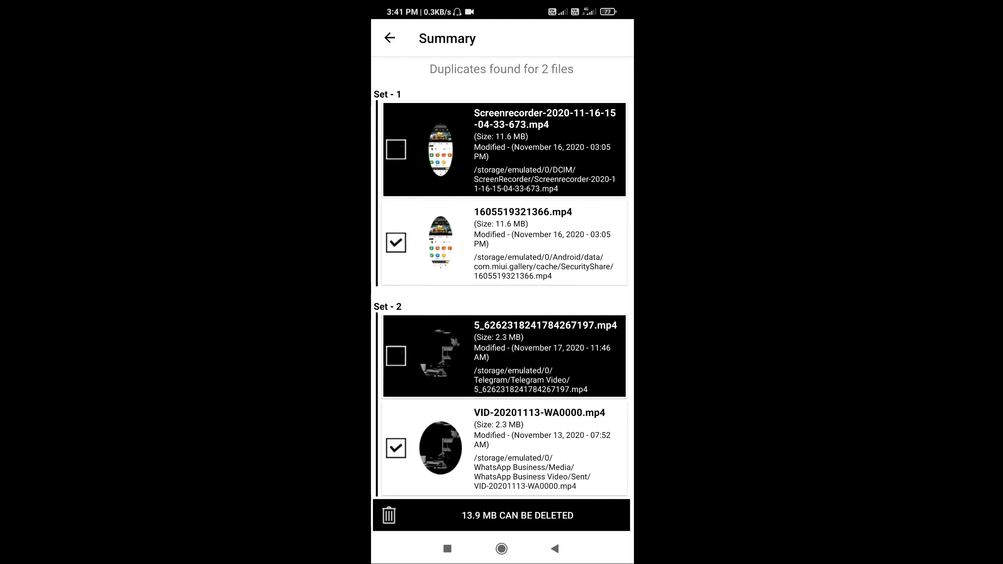
Delete the marked duplicate videos, confirm YES!, and dismiss the Open with sheet, leaving 0 B deletable
left_click(501, 515)
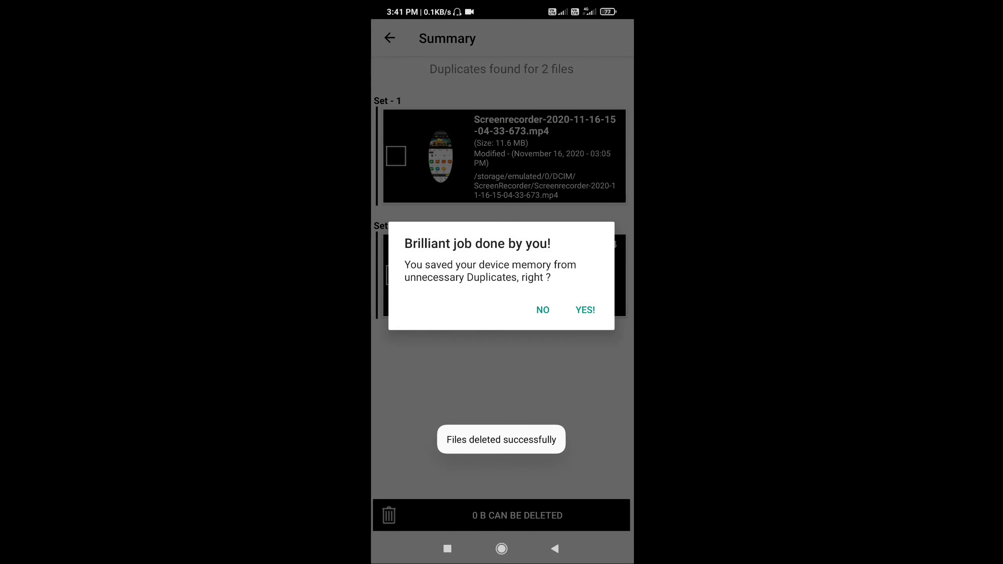
left_click(583, 311)
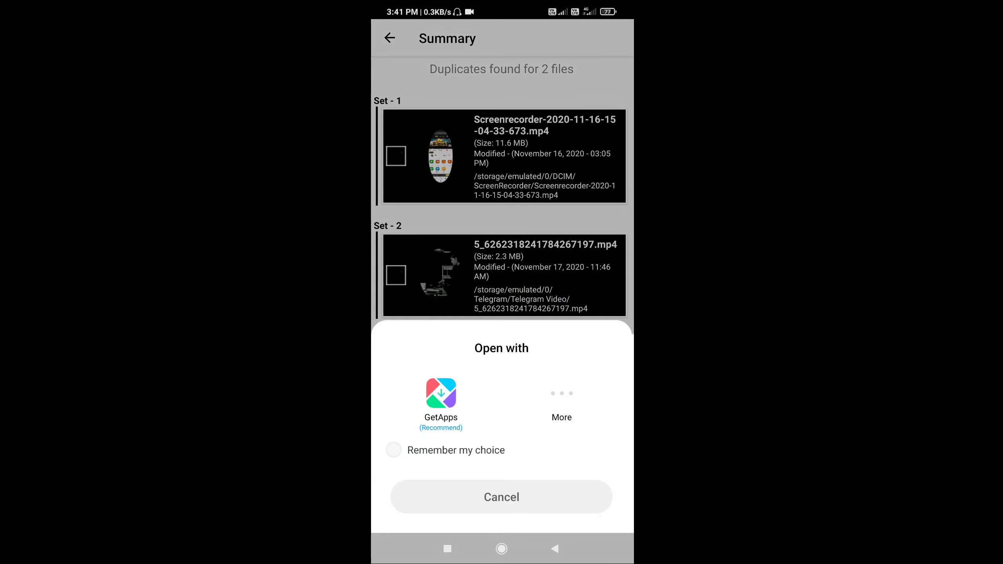
left_click(500, 497)
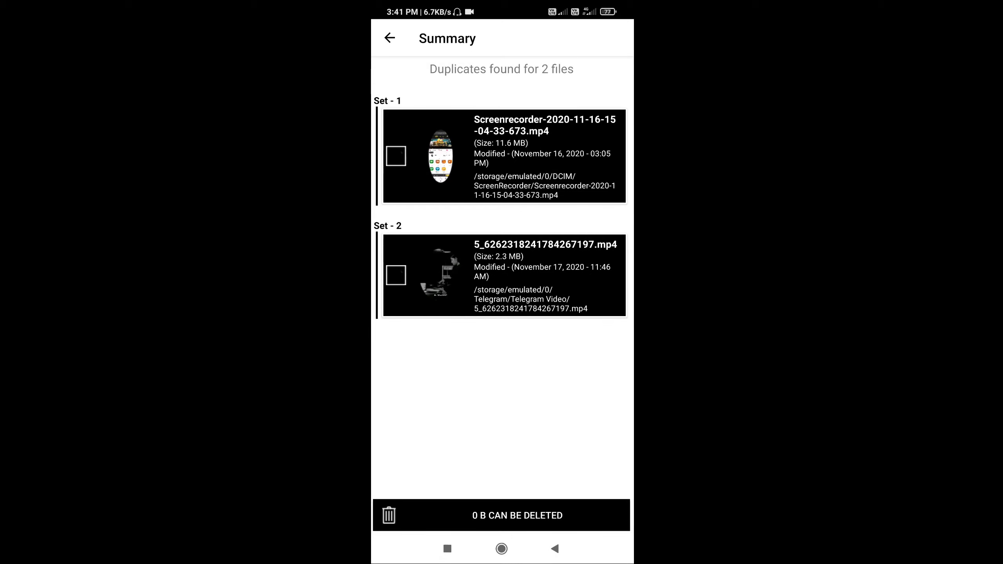
Return to the main options and begin another duplicate scan
left_click(389, 37)
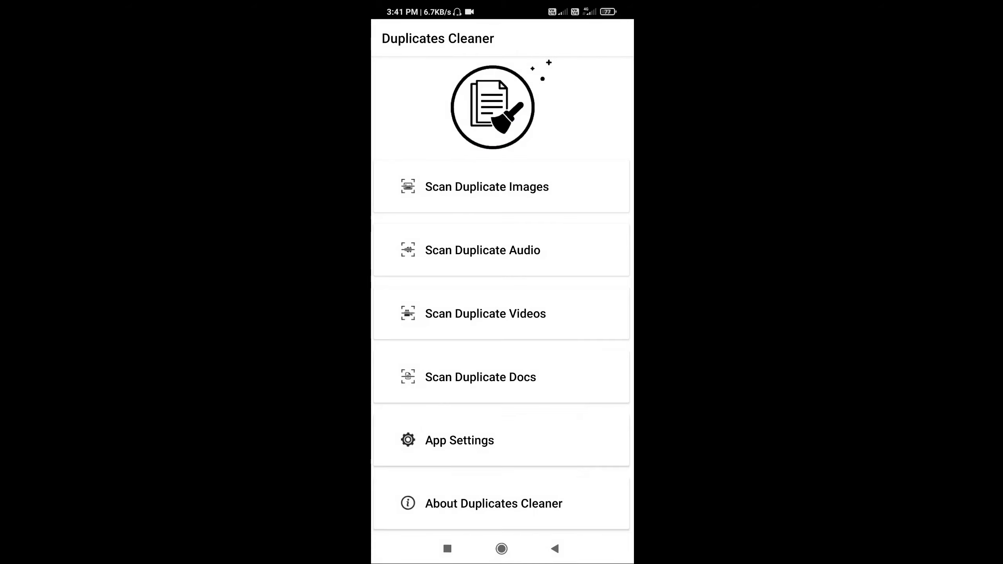
left_click(486, 187)
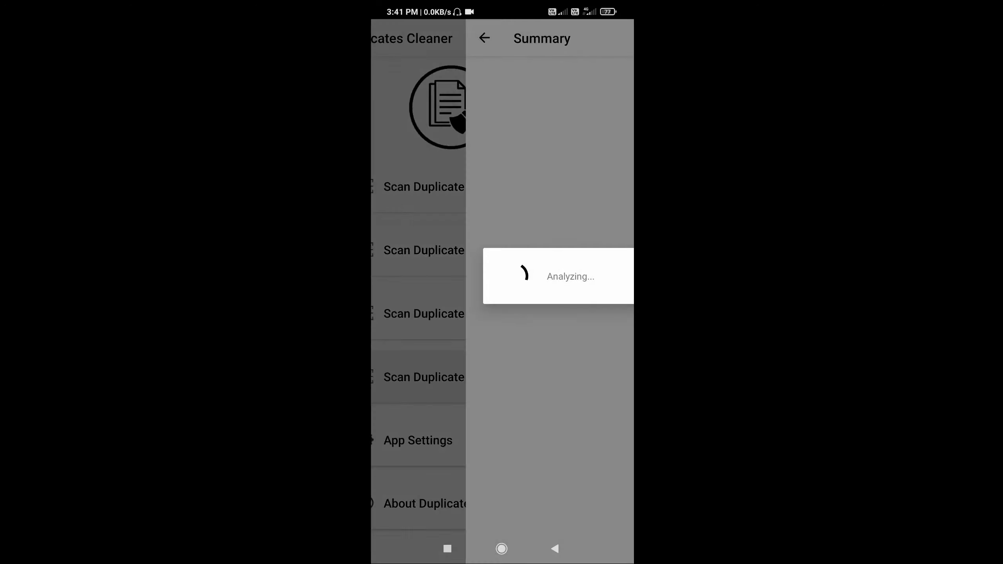